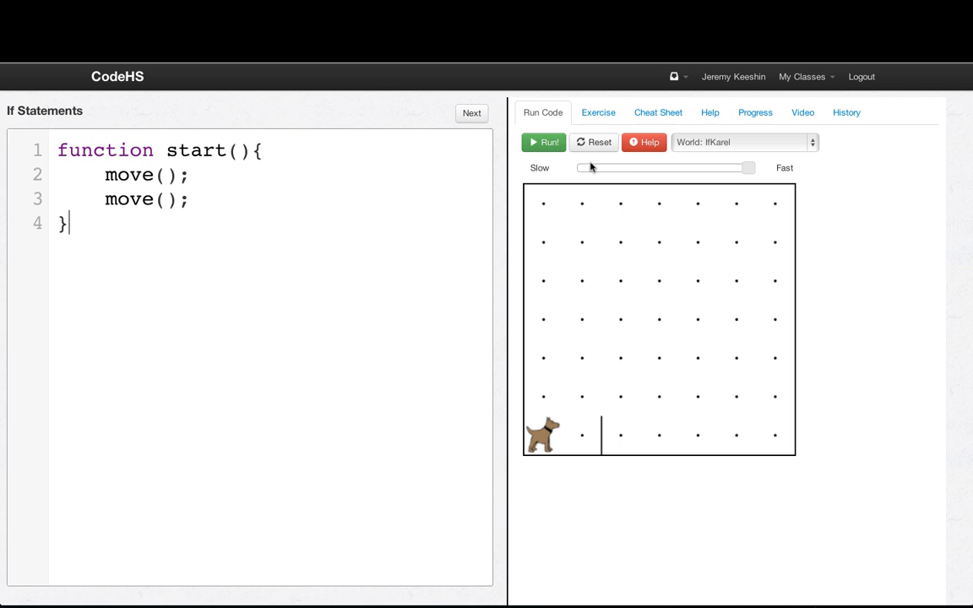
Slow Karel's speed, run the two-move program into the wall, and insert a blank line.
left_click(541, 142)
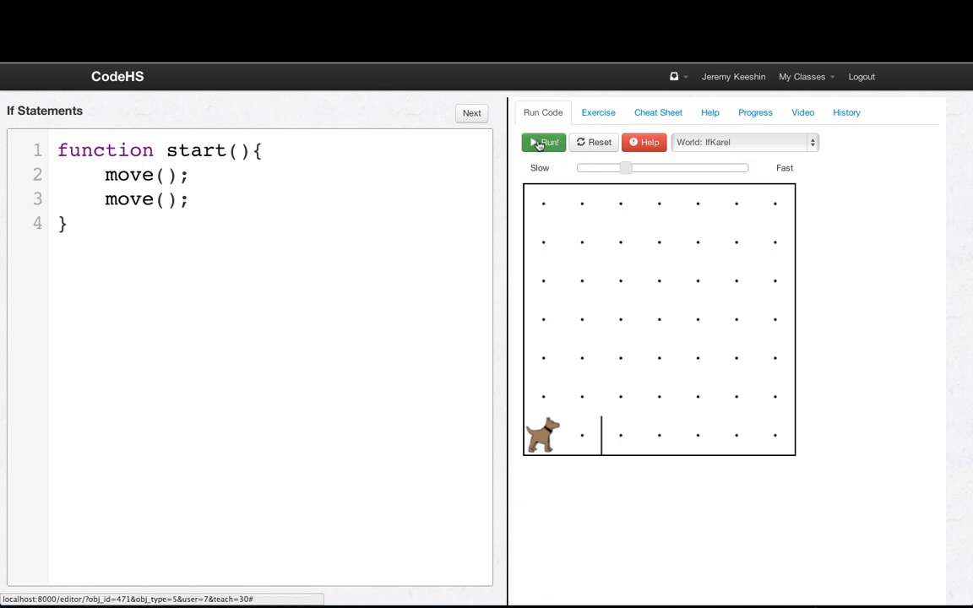
left_click(541, 142)
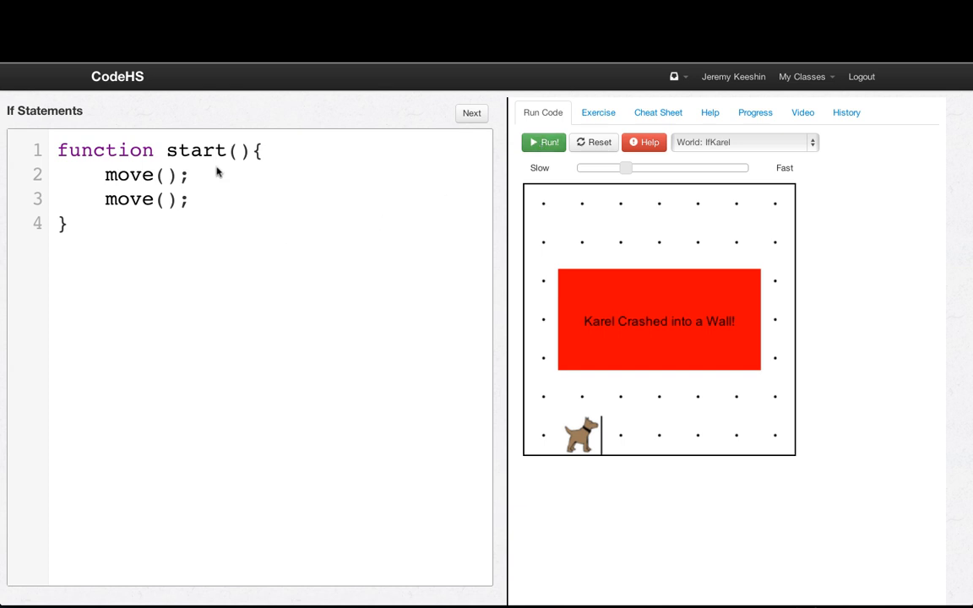
key("Enter")
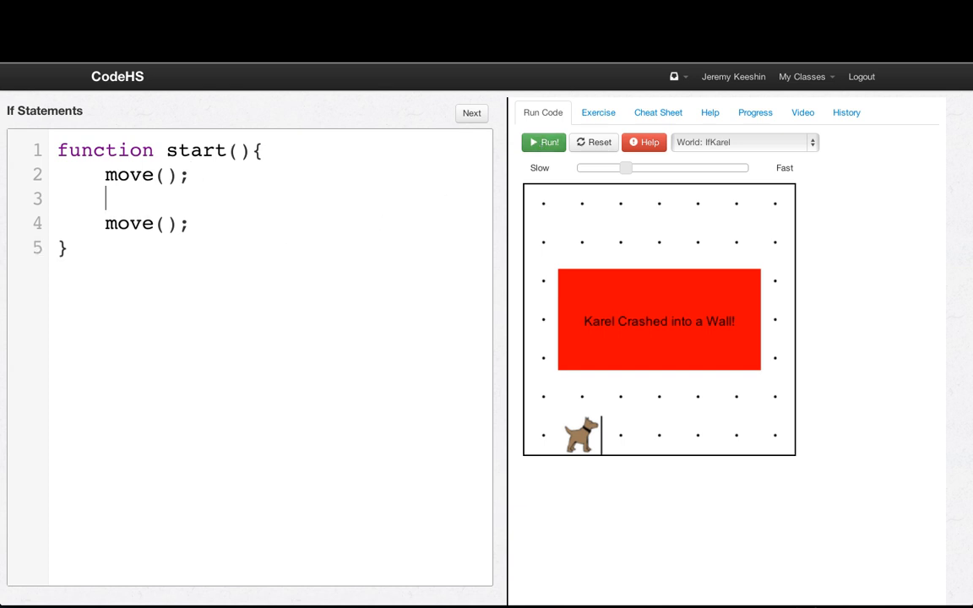
Put the second move() inside if(frontIsClear()){ }, then reset Karel's world.
key("Enter")
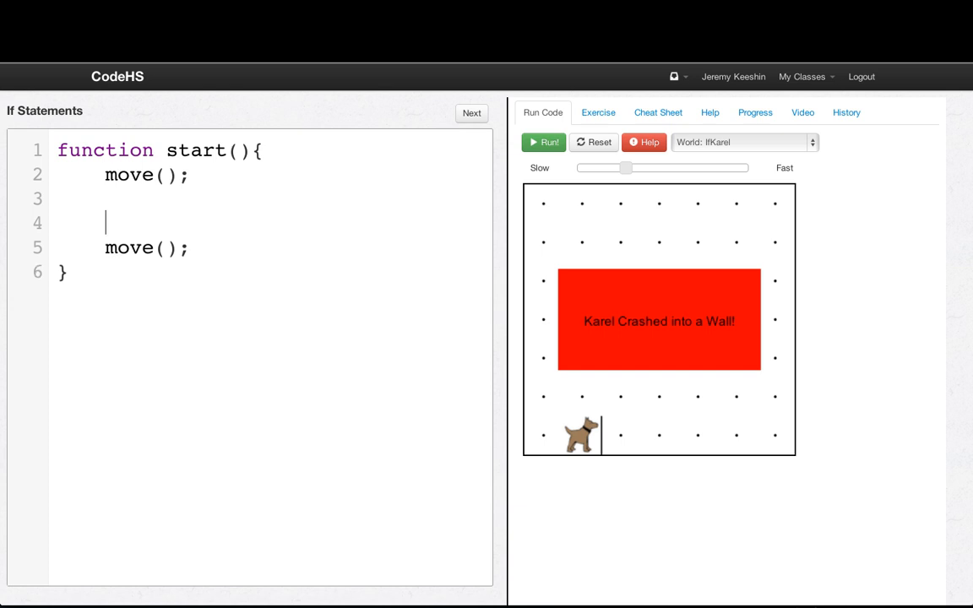
type("if(")
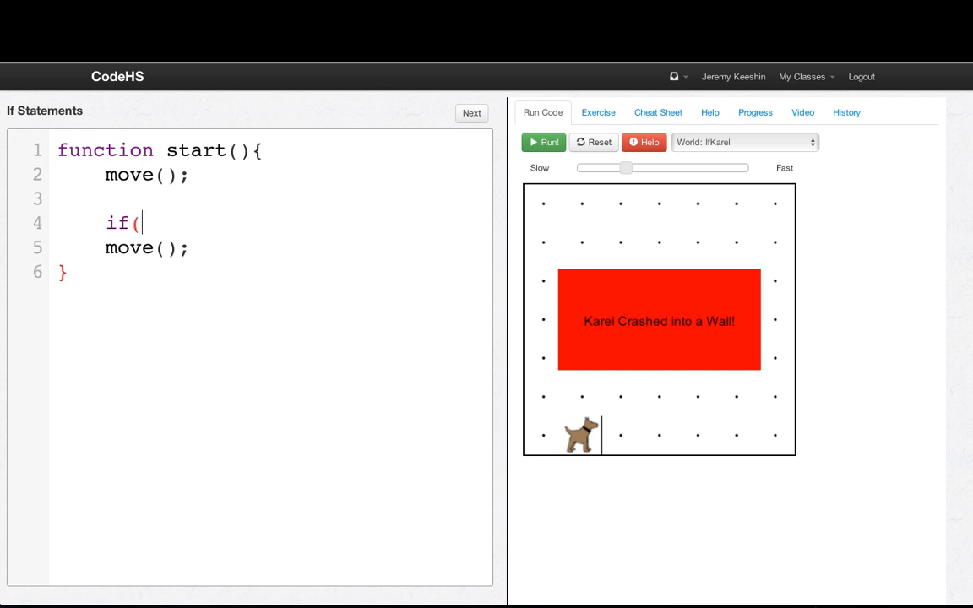
type("frontIsCle")
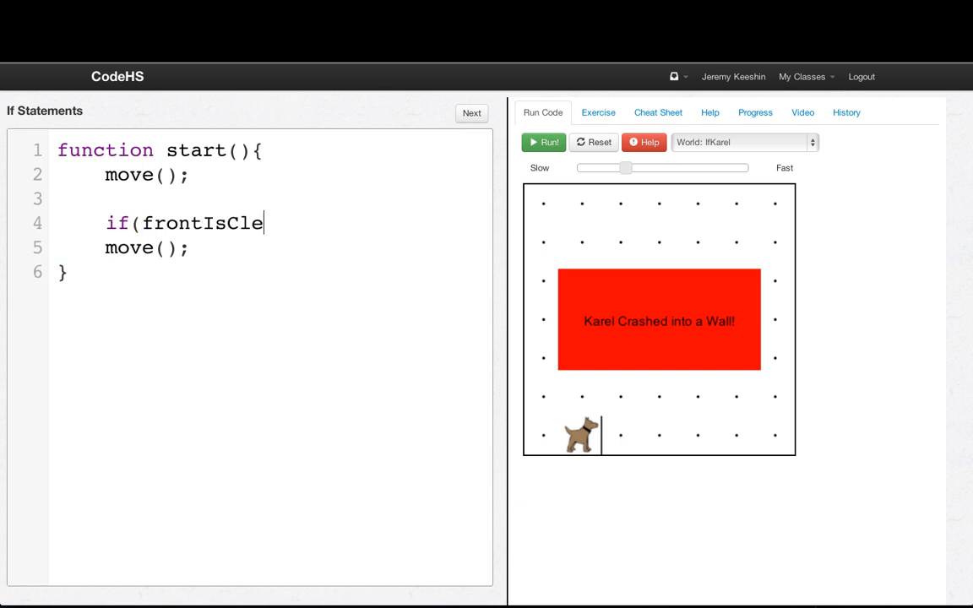
type("ar()")
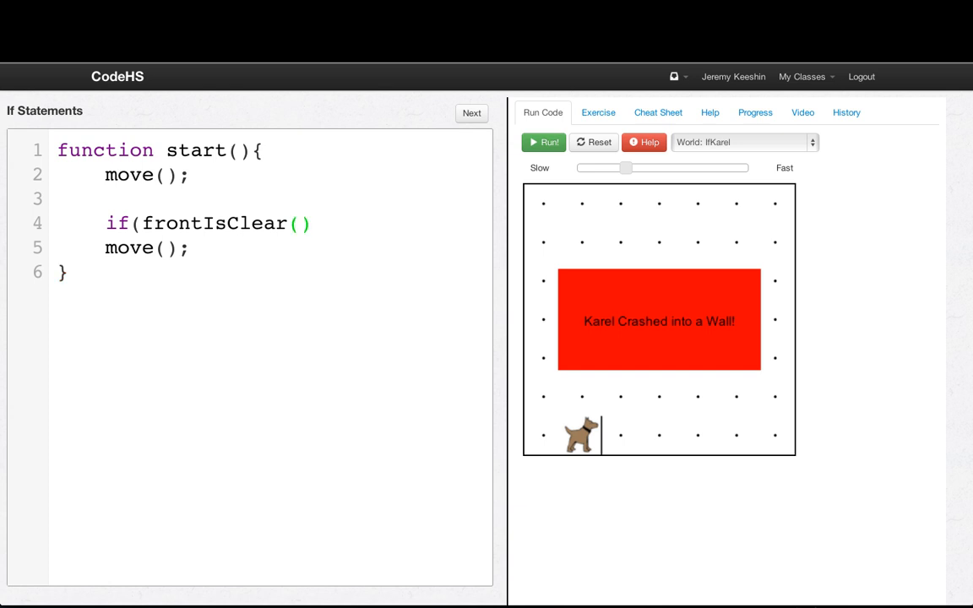
type(")")
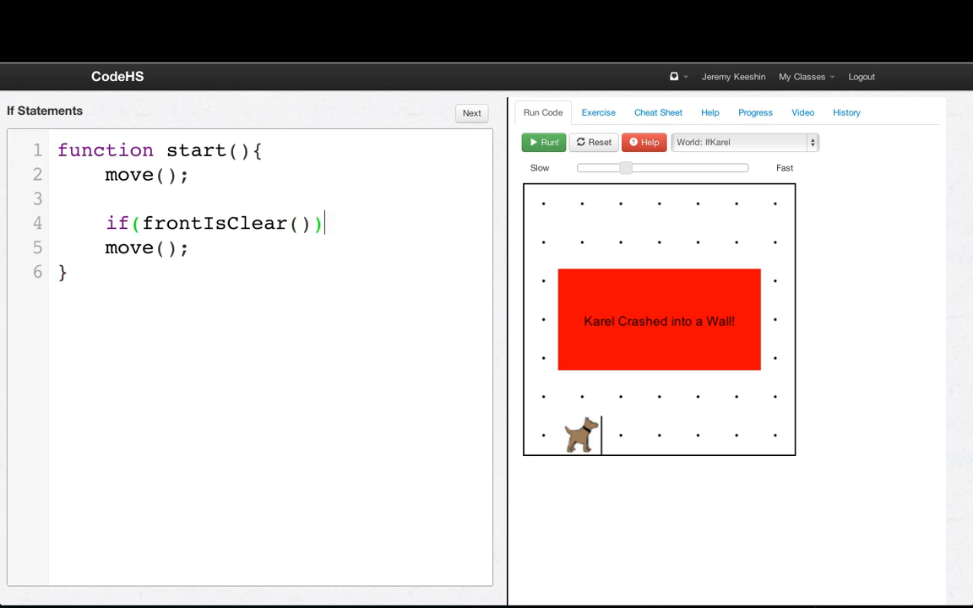
type("{")
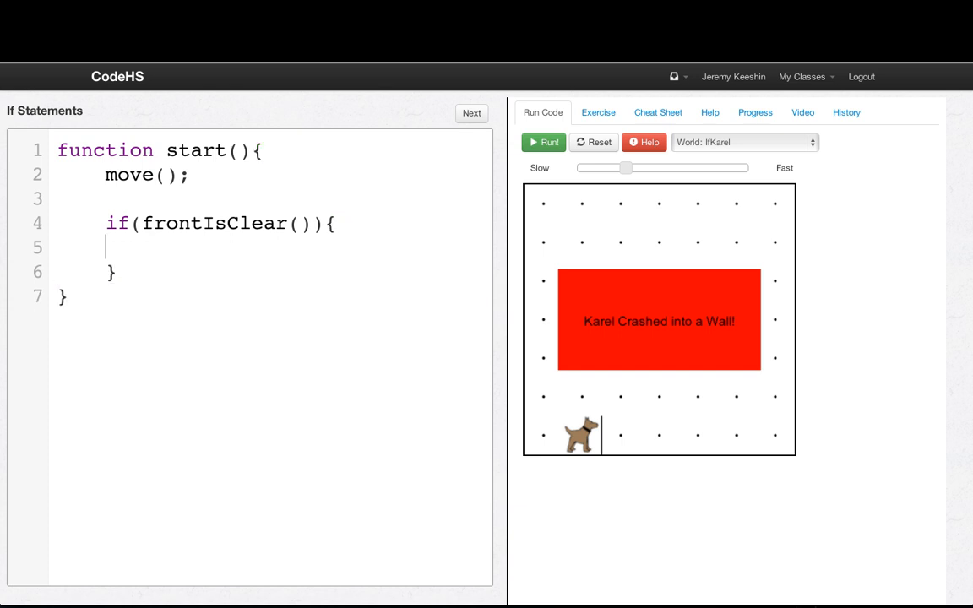
type("move();")
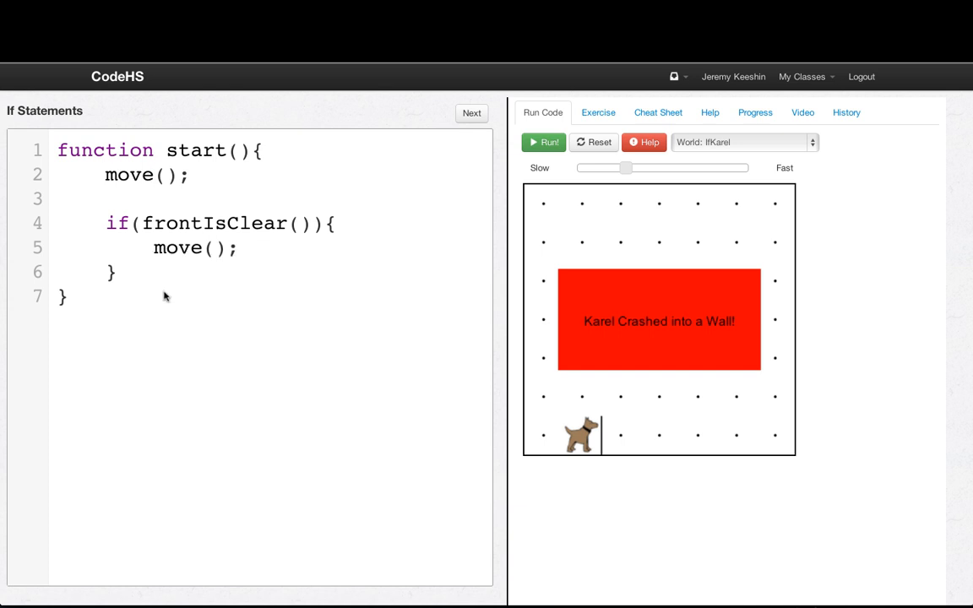
left_click(140, 247)
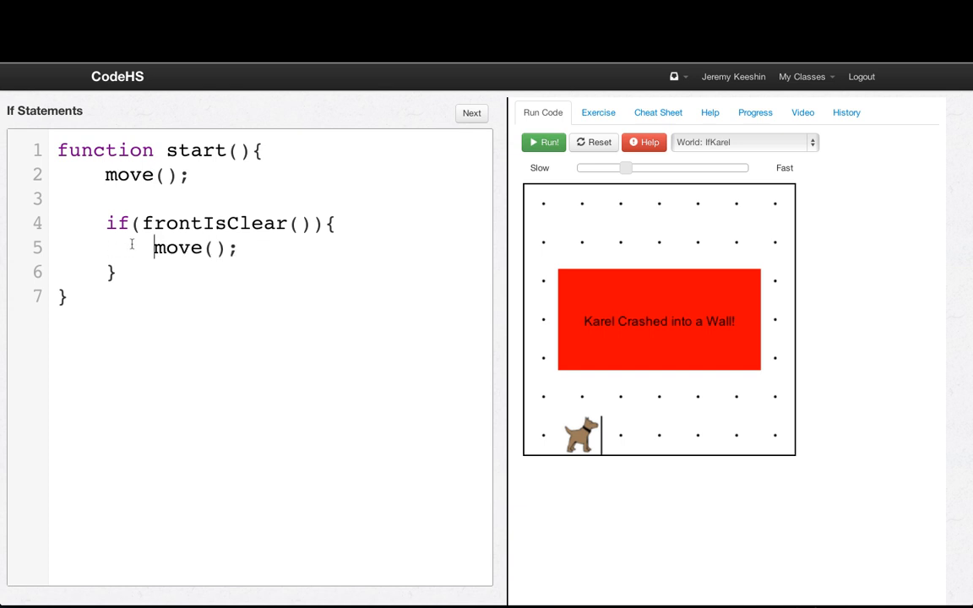
mouse_move(176, 265)
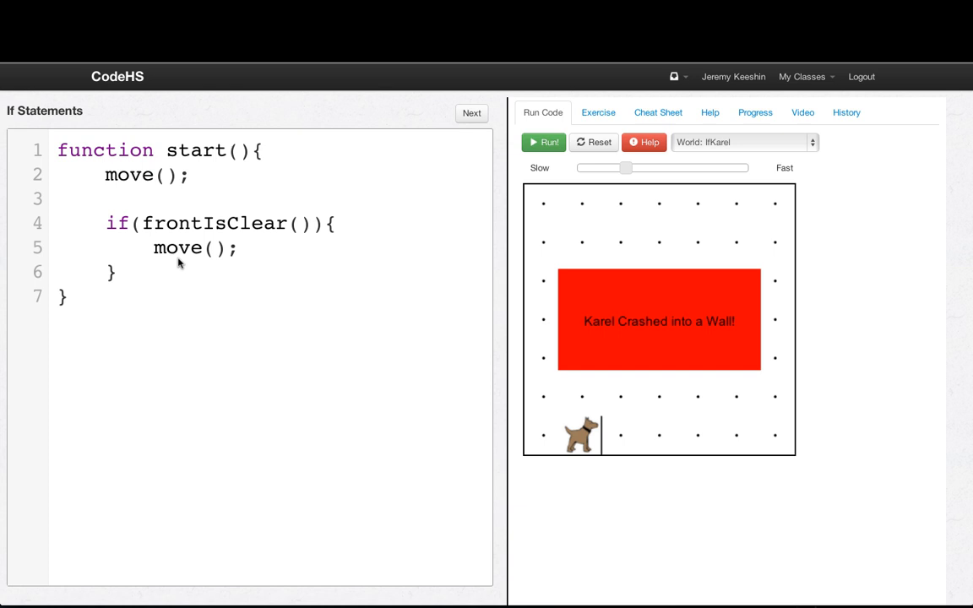
left_click(544, 141)
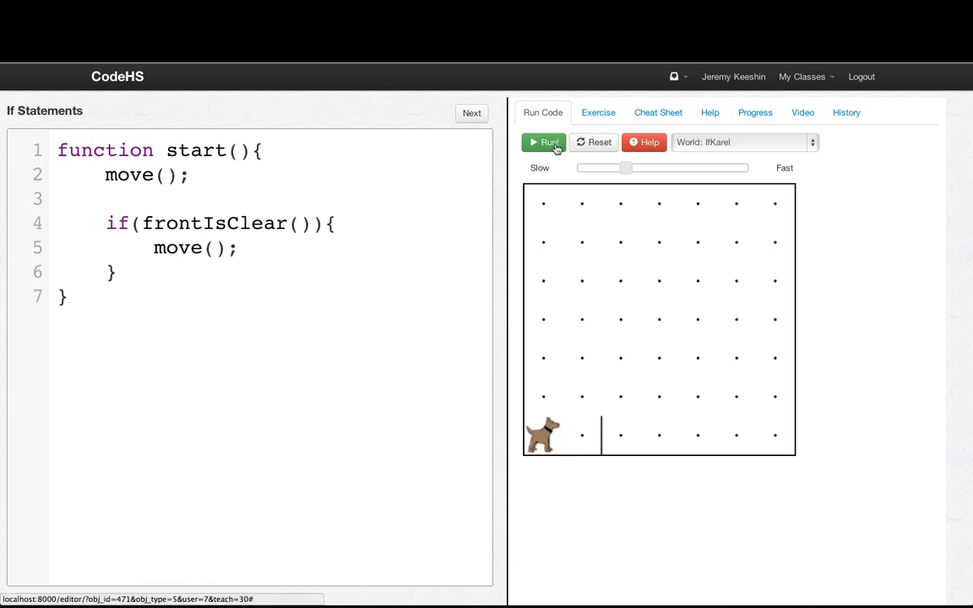
Run the frontIsClear-guarded program, then advance to the Safe Take Ball exercise.
left_click(542, 141)
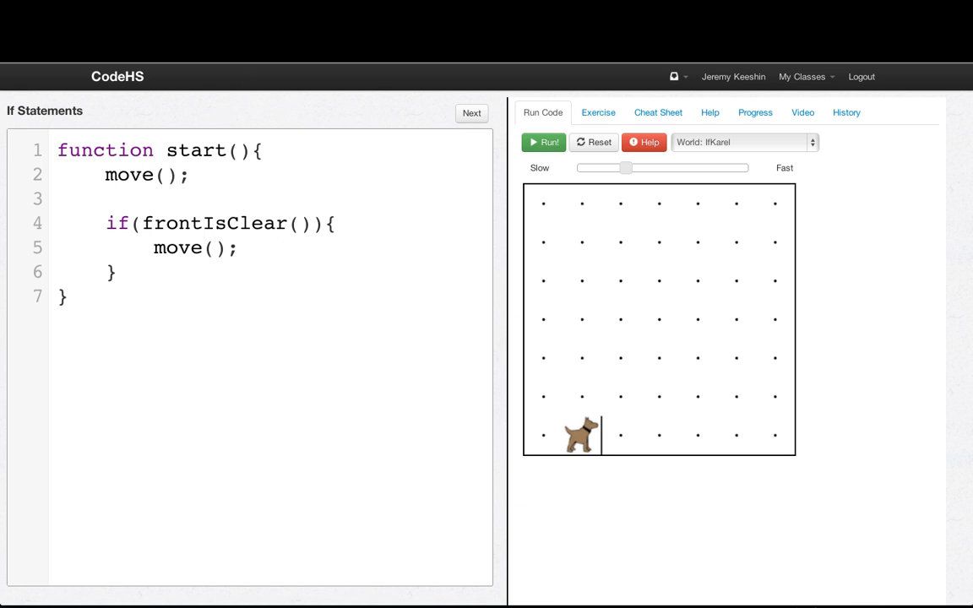
left_click(471, 112)
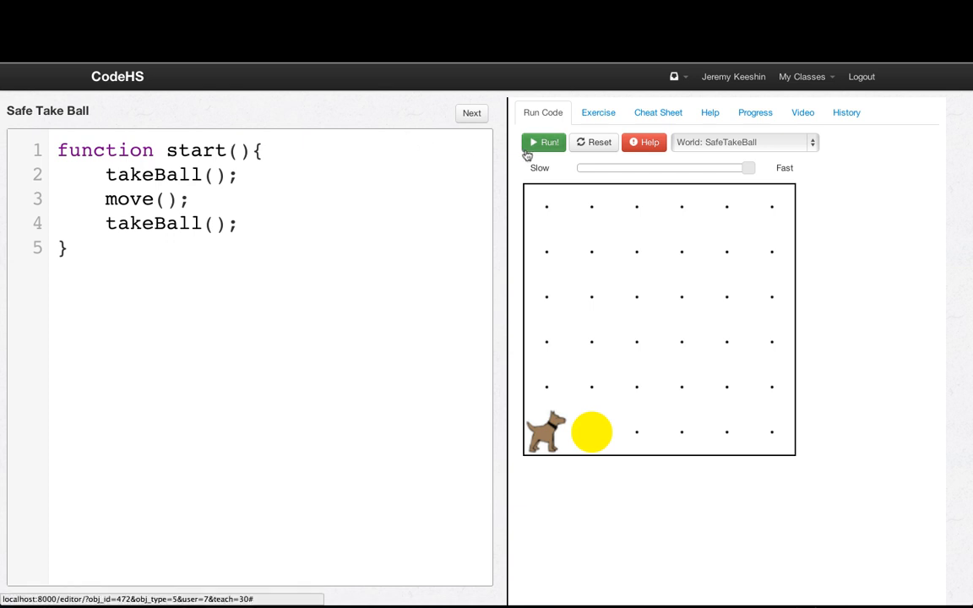
Run the original takeBall-move-takeBall program and get the 'No tennis balls to pick up!' error.
left_click(542, 142)
type("function")
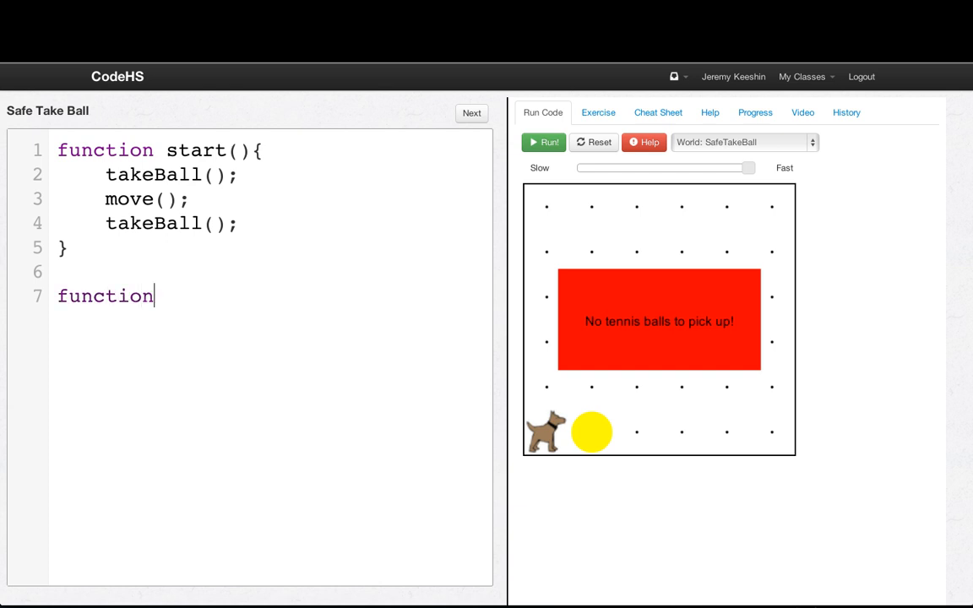
Write safeTakeBall(){ if(ballsPresent()){ takeBall(); } } and call it in start.
type("safeTakeBa")
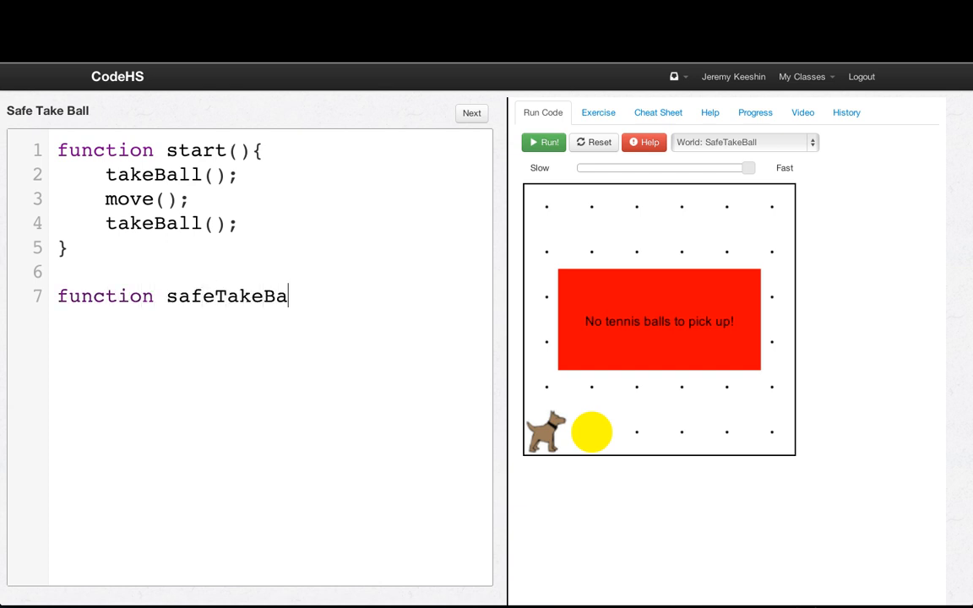
type("ll(){")
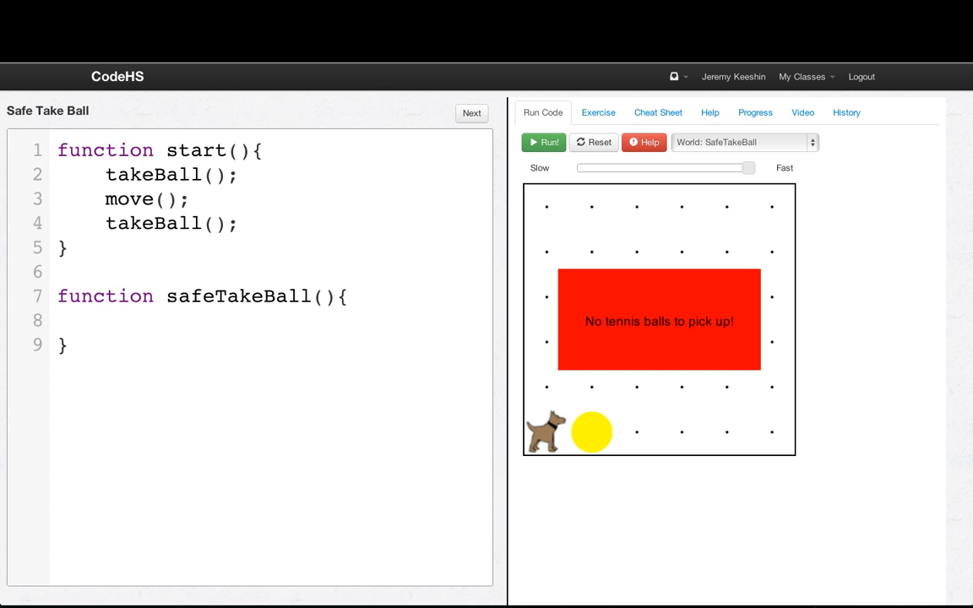
type("if(ballsPre")
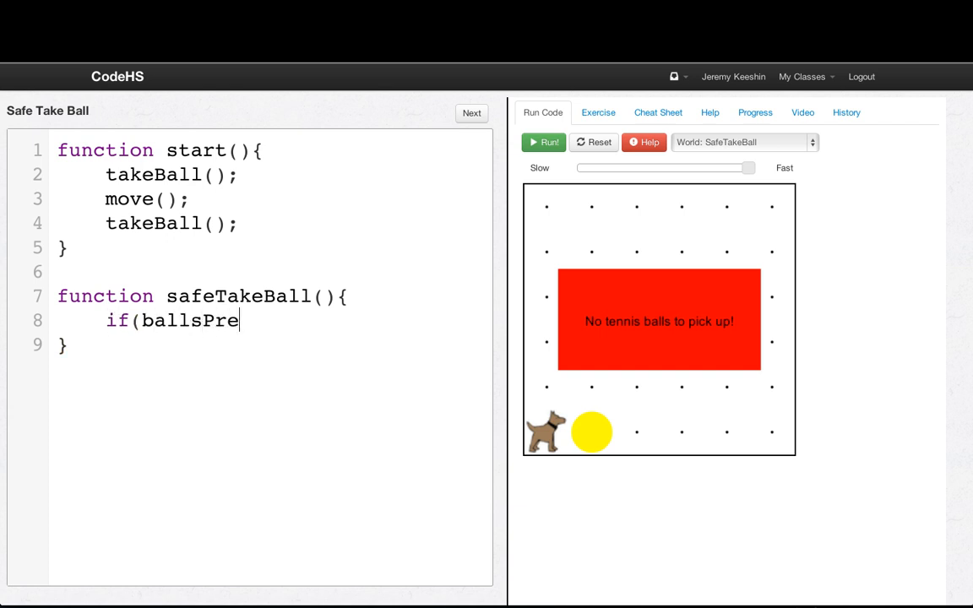
type("sent()){")
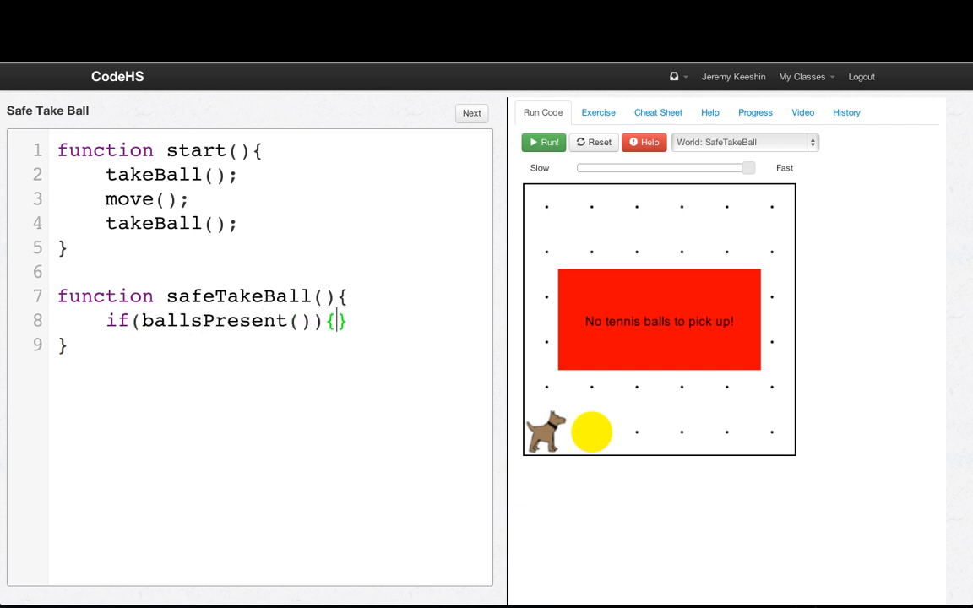
type("takeBall();")
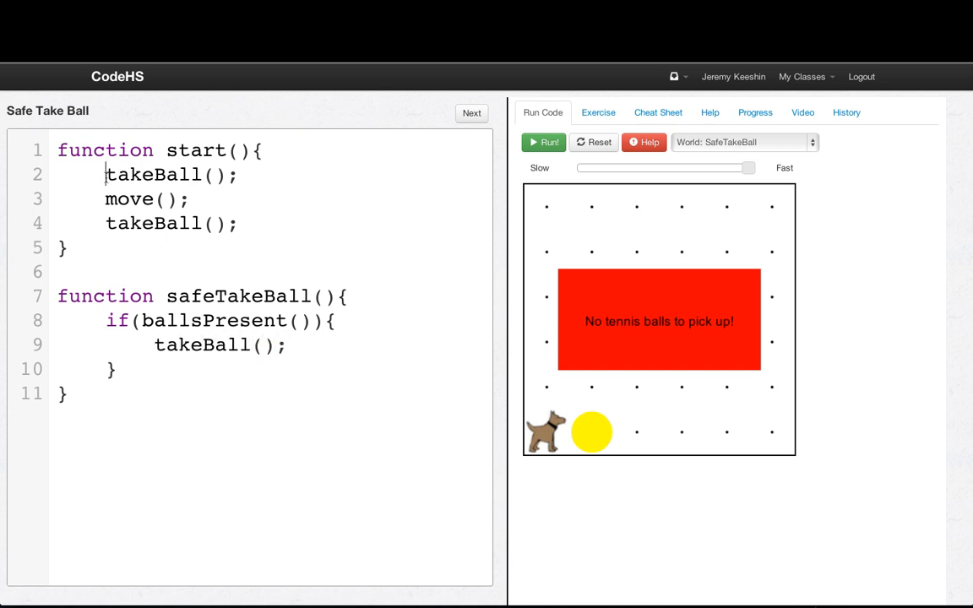
type("safeT")
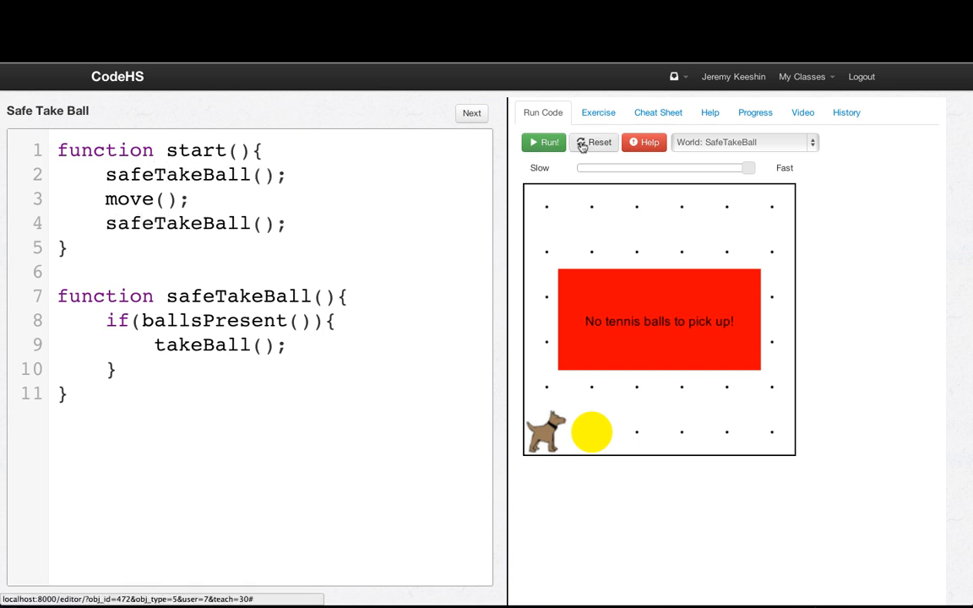
Reset the world and run the safeTakeBall version so Karel collects the ball.
left_click(594, 142)
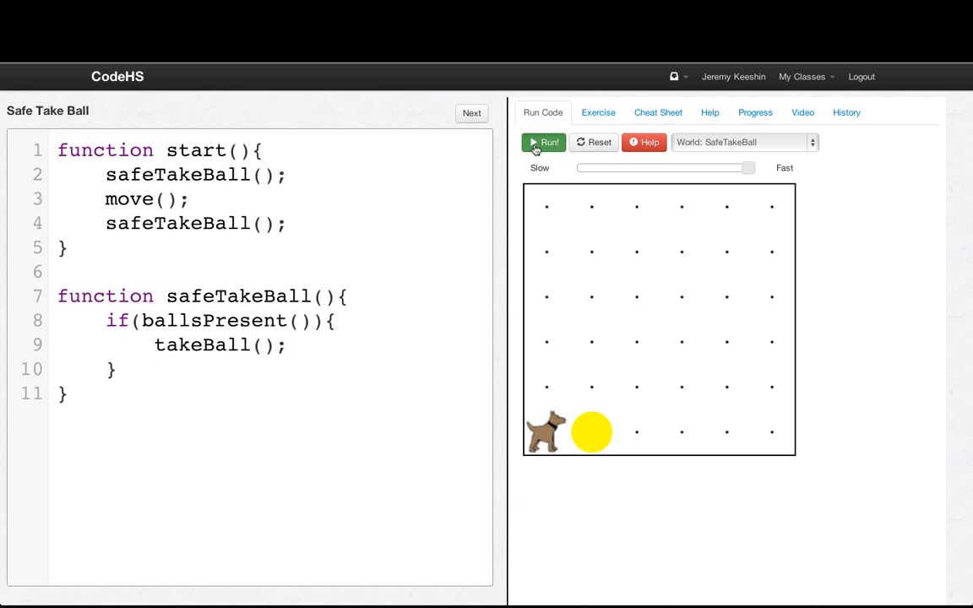
left_click(543, 142)
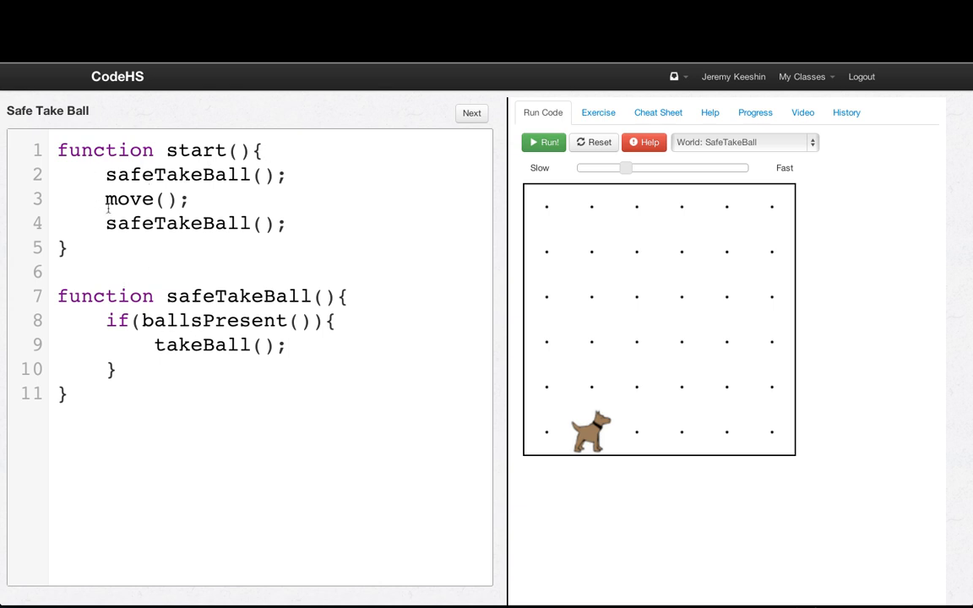
mouse_move(142, 362)
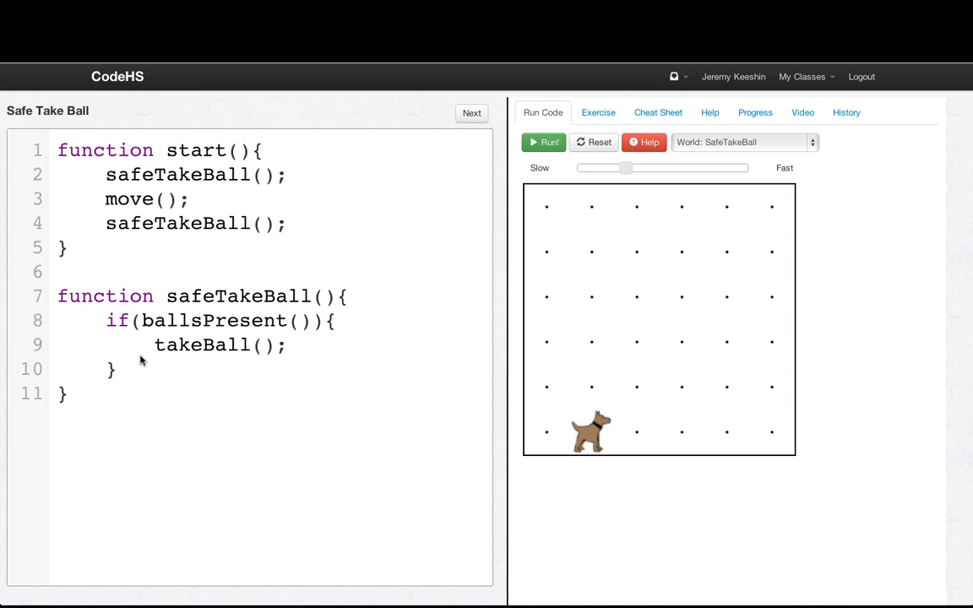